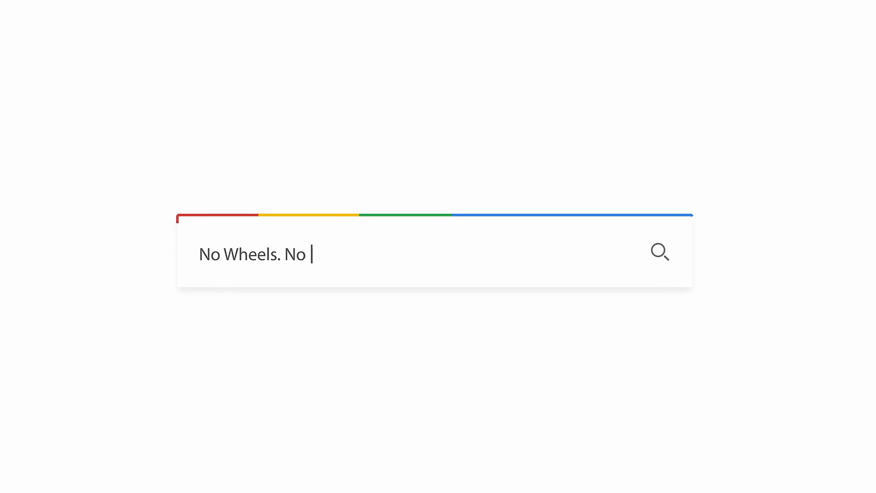
Enter the text 'LUTs. Just Curves' while bringing up the Color page for the lantern clip
{"action": "type", "text": "LUTs. Just Curves"}
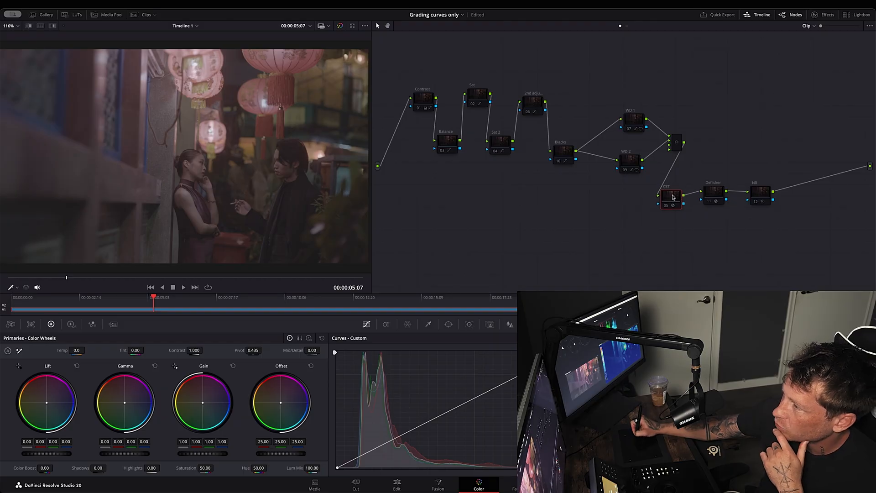
Select the Contrast node so its custom curve loads beside the vectorscope
{"action": "left_click", "coordinate": [672, 197]}
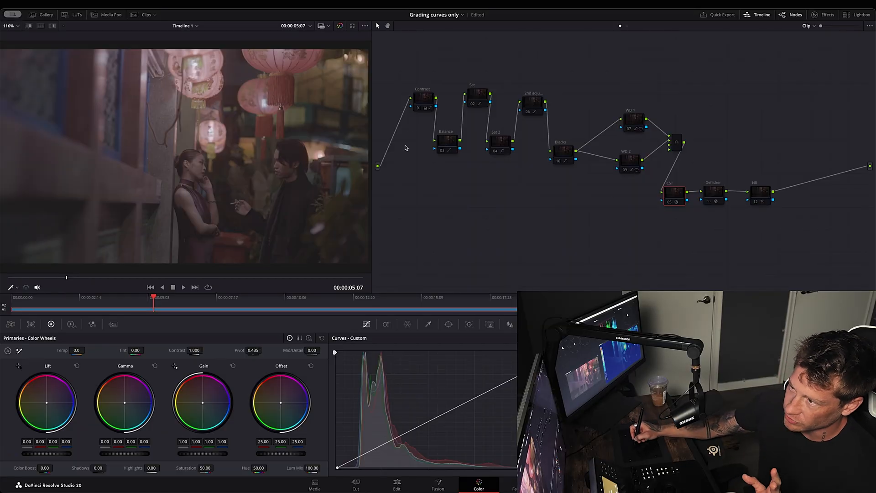
{"action": "mouse_move", "coordinate": [390, 192]}
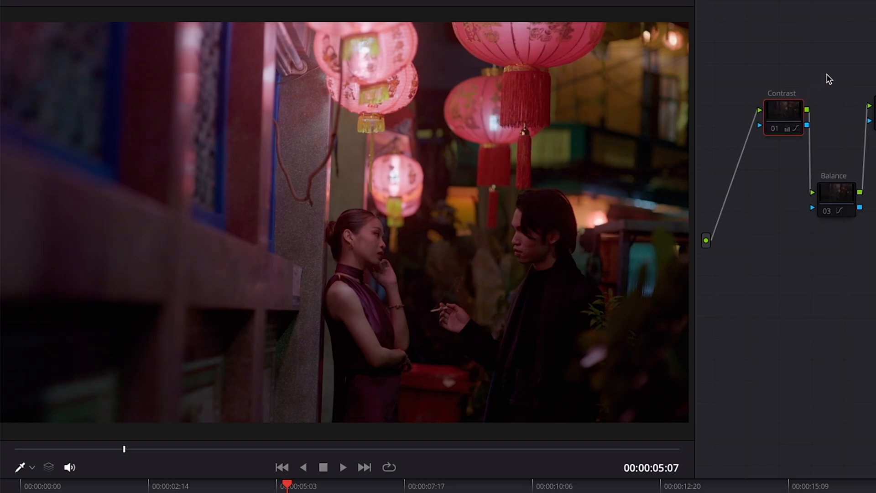
{"action": "mouse_move", "coordinate": [400, 239]}
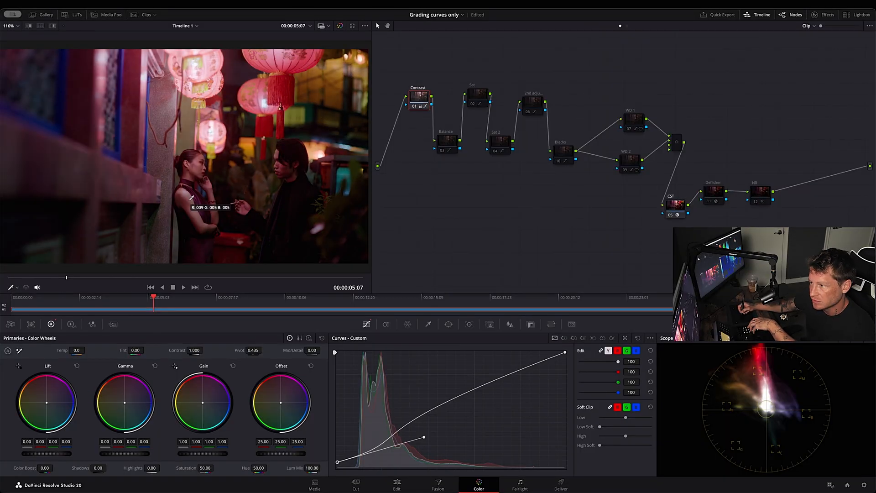
{"action": "mouse_move", "coordinate": [293, 105]}
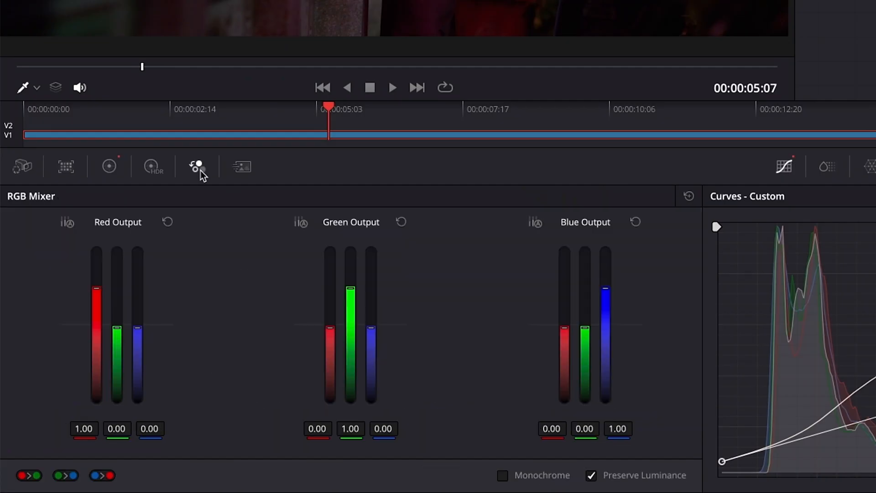
Enable Monochrome in the RGB Mixer to view the shot in black and white (0.21/0.71/0.07 weights)
{"action": "left_click", "coordinate": [502, 475]}
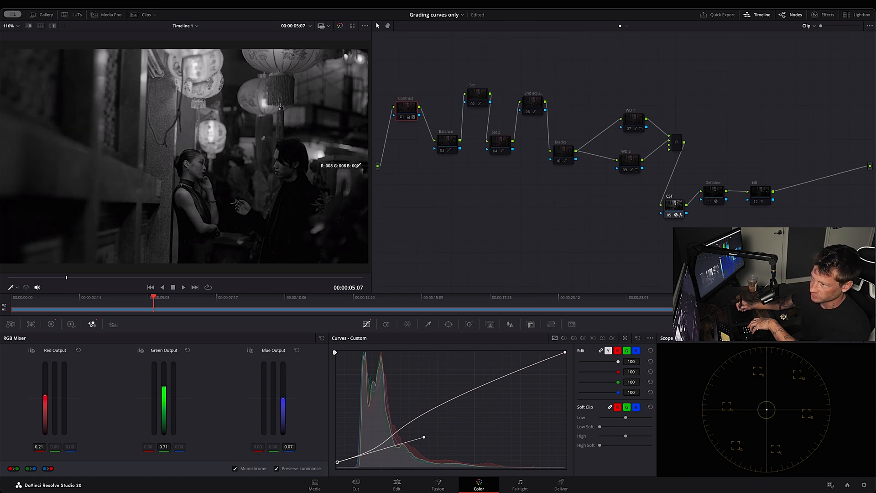
{"action": "mouse_move", "coordinate": [344, 211]}
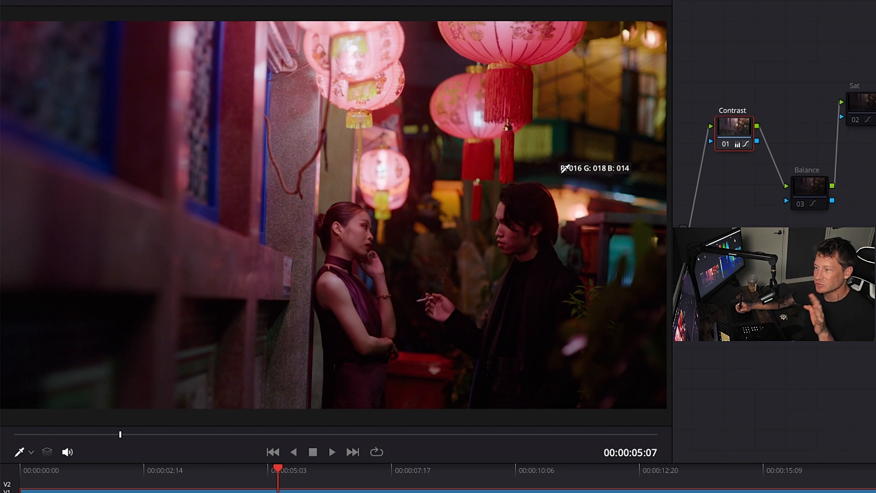
{"action": "left_click", "coordinate": [810, 193]}
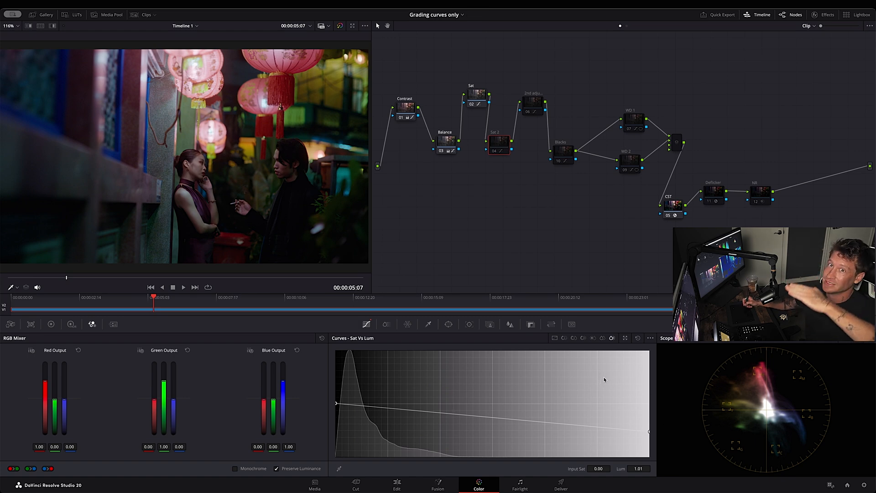
{"action": "mouse_move", "coordinate": [592, 239]}
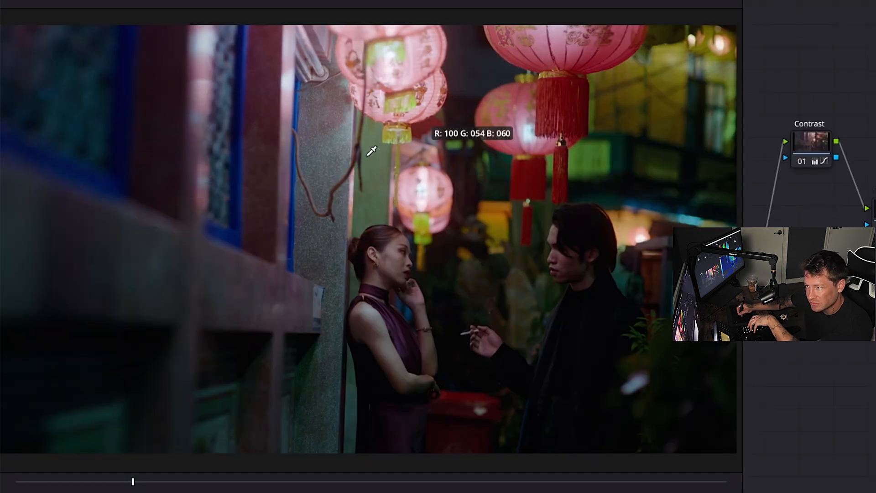
{"action": "mouse_move", "coordinate": [607, 235]}
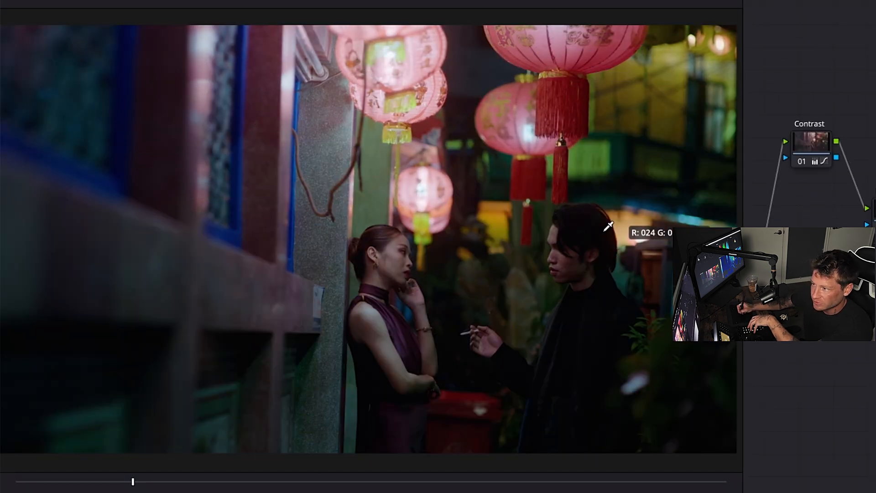
{"action": "mouse_move", "coordinate": [469, 404]}
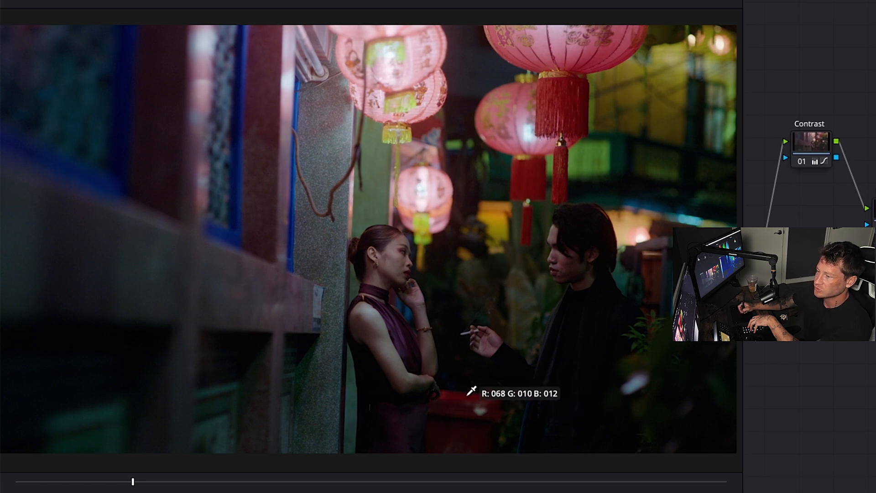
{"action": "mouse_move", "coordinate": [551, 145]}
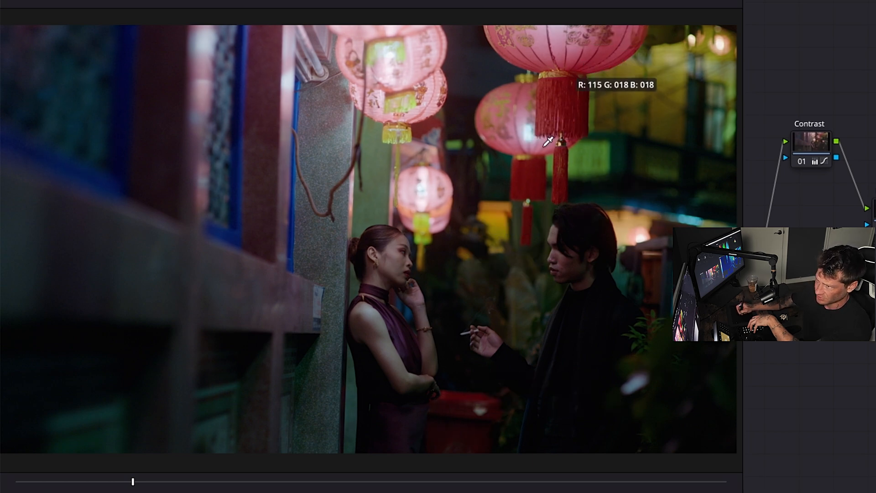
{"action": "mouse_move", "coordinate": [506, 62]}
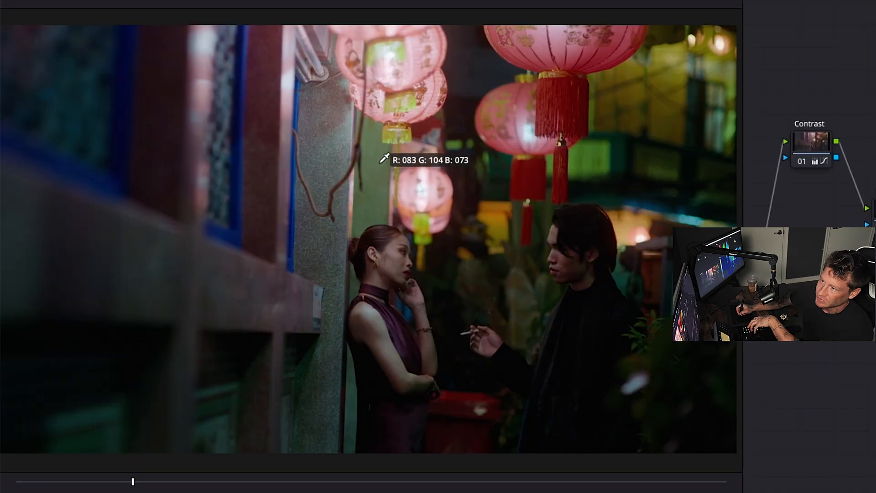
{"action": "mouse_move", "coordinate": [657, 148]}
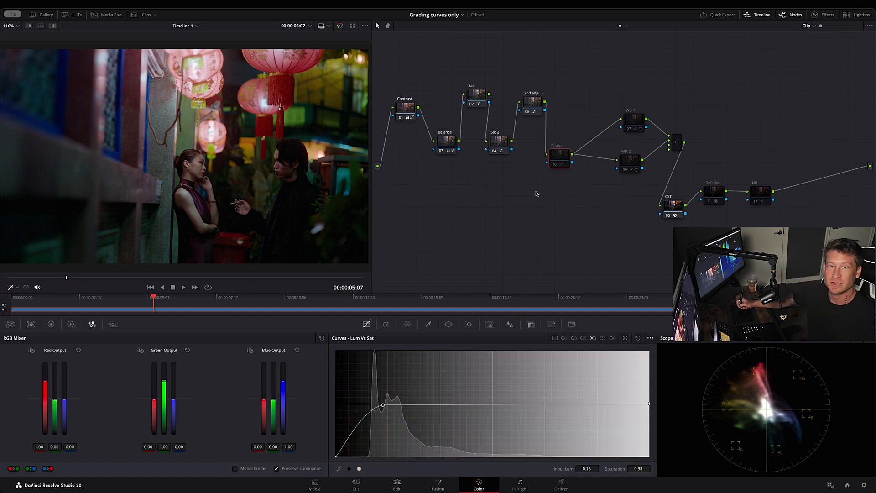
{"action": "mouse_move", "coordinate": [585, 214]}
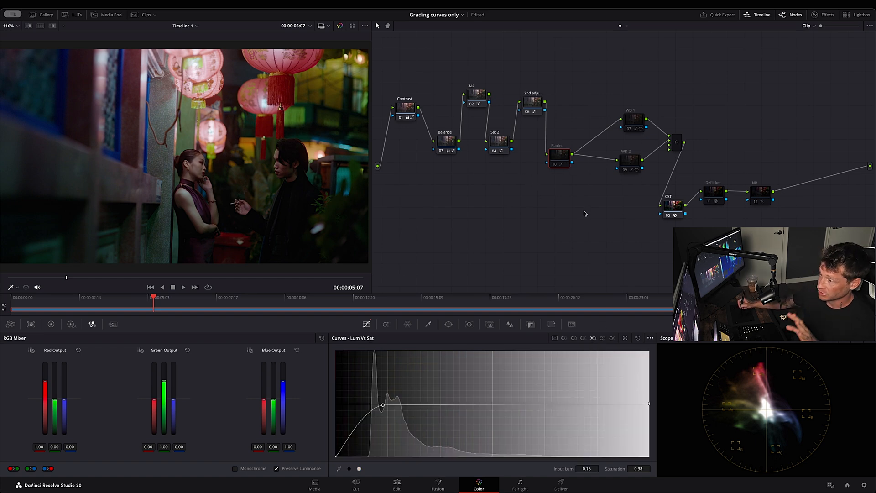